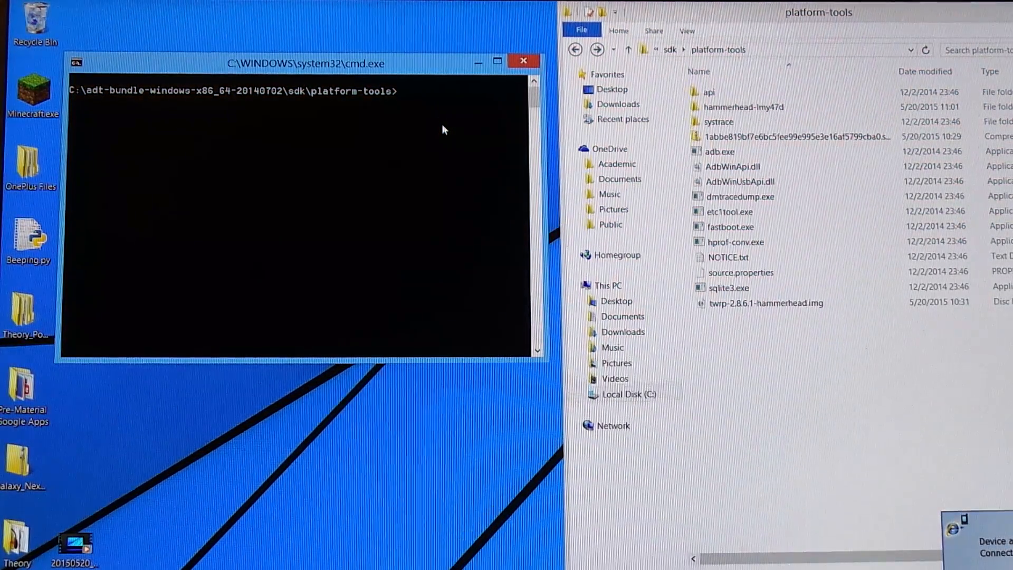
text(adb)
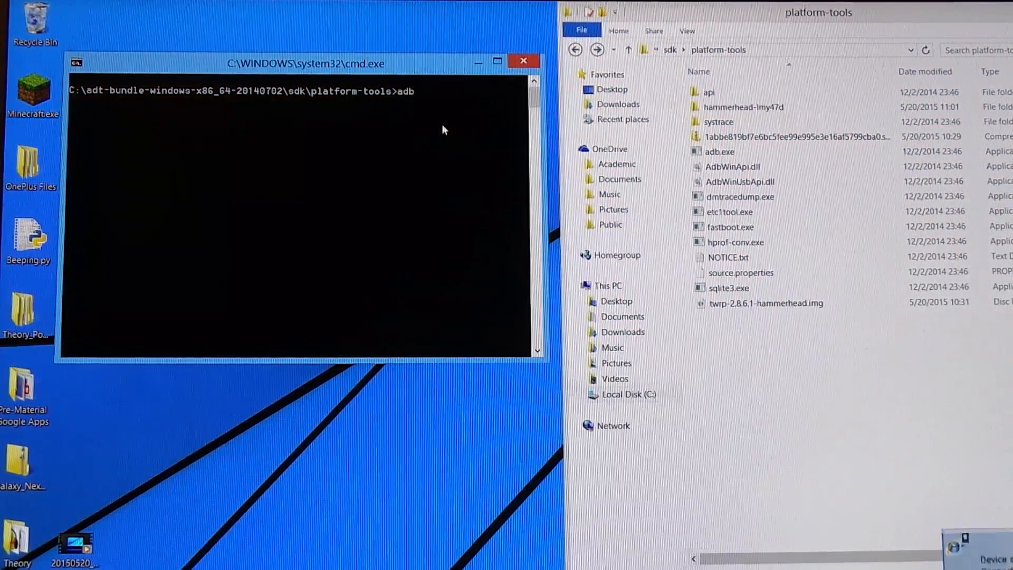
text(sideload)
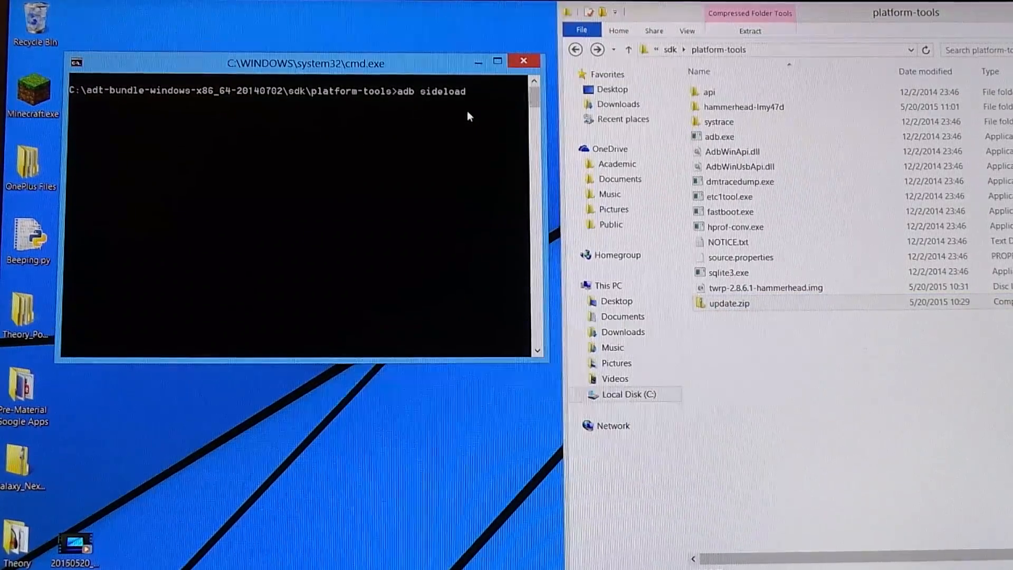
text(update.)
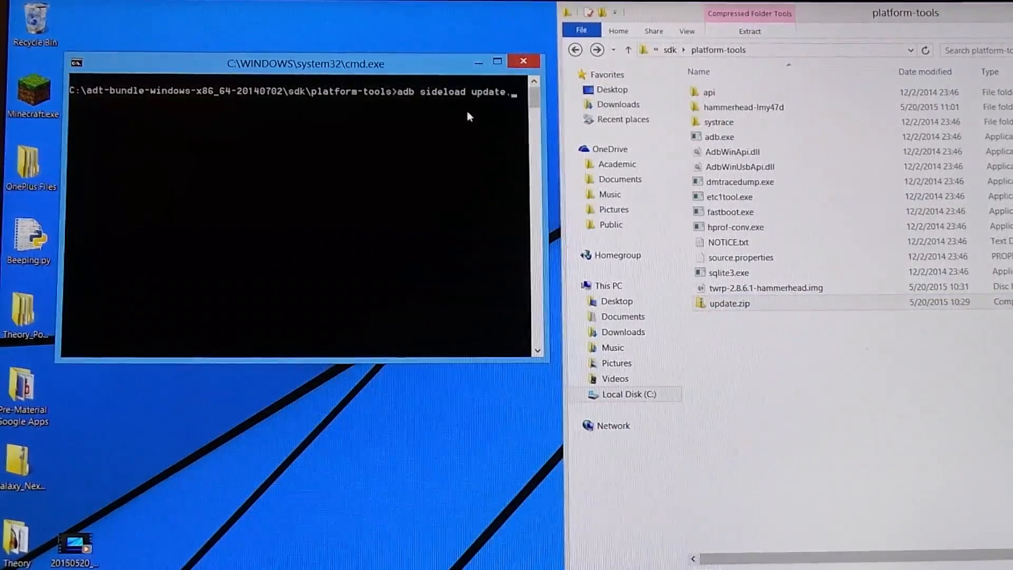